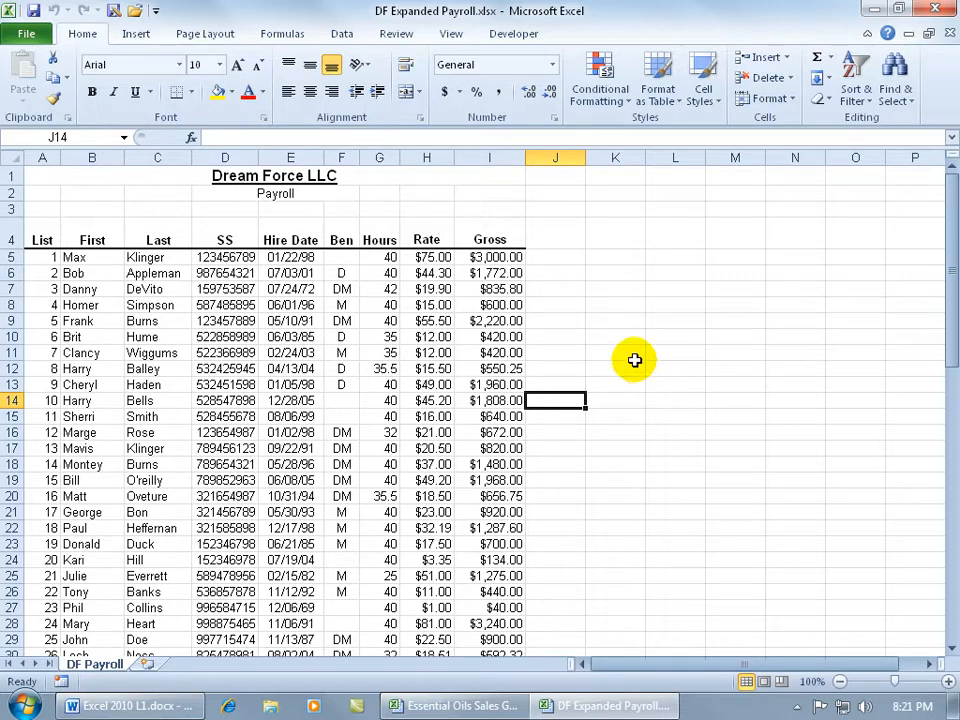
Preview the payroll printout and check its second page
left_click(26, 33)
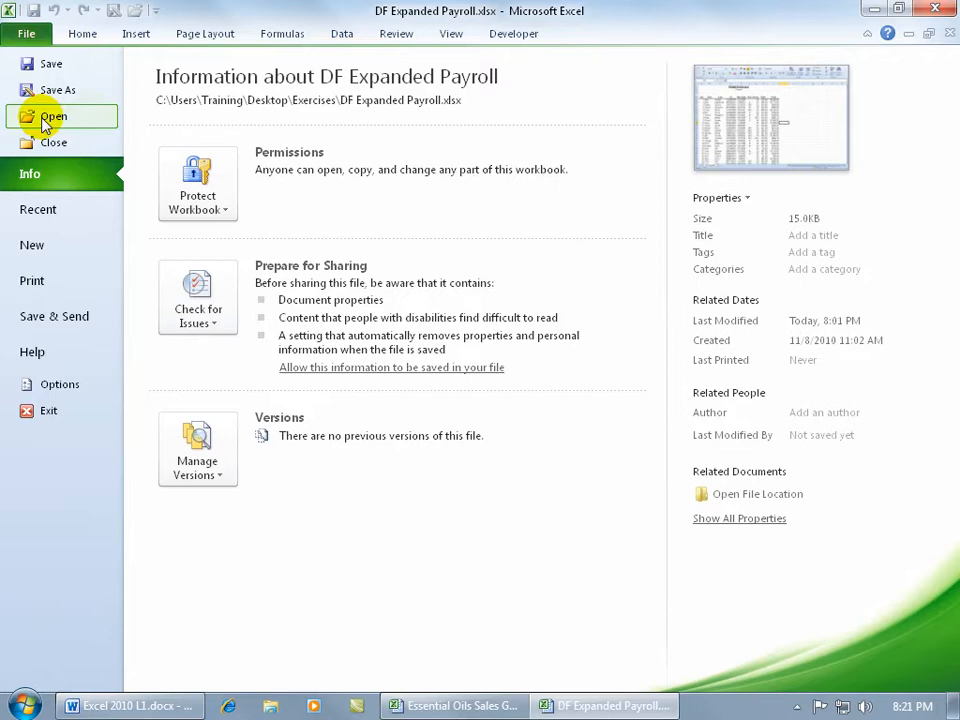
left_click(32, 280)
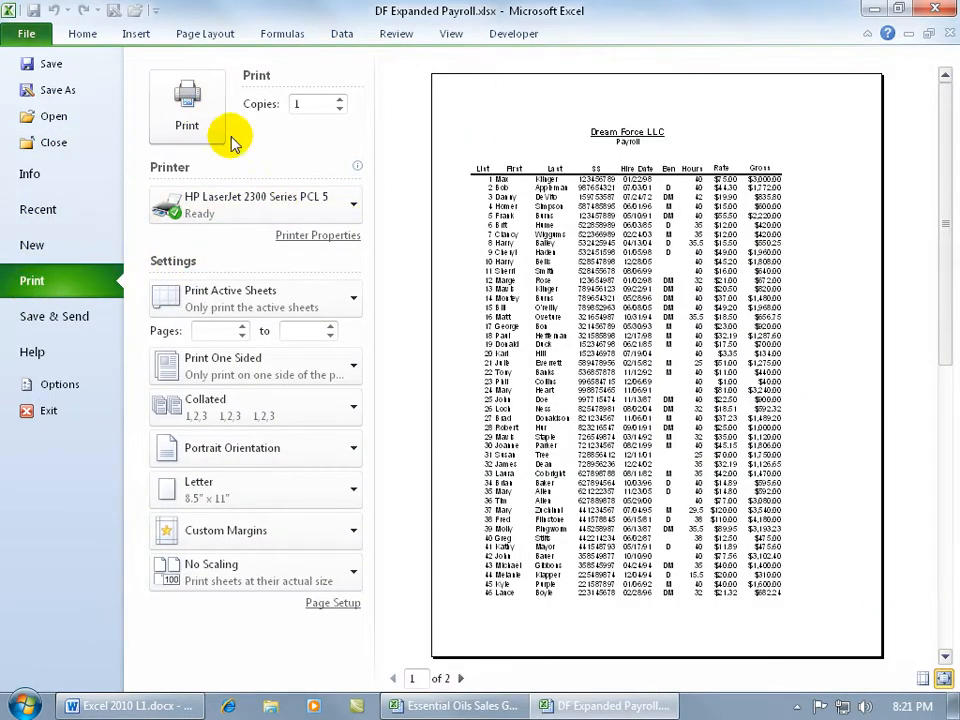
mouse_move(525, 182)
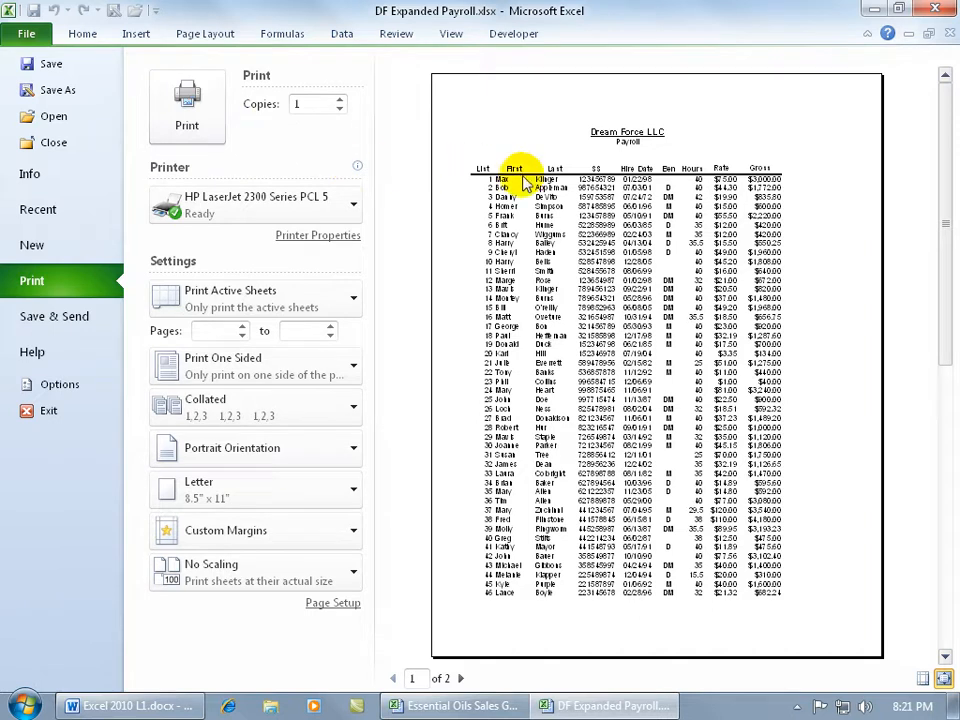
mouse_move(605, 190)
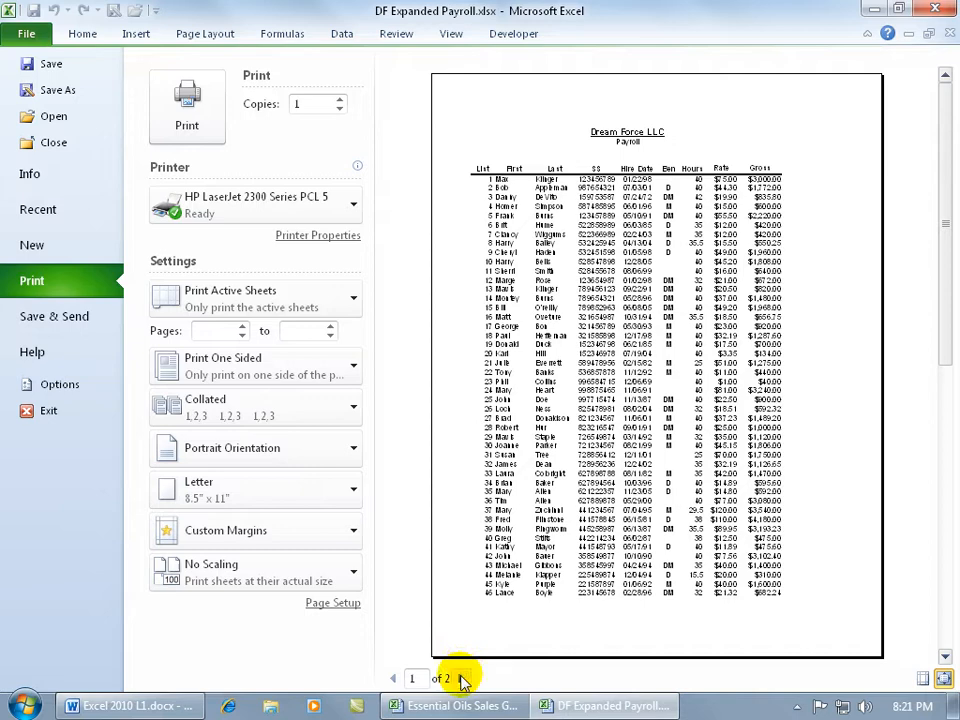
left_click(461, 679)
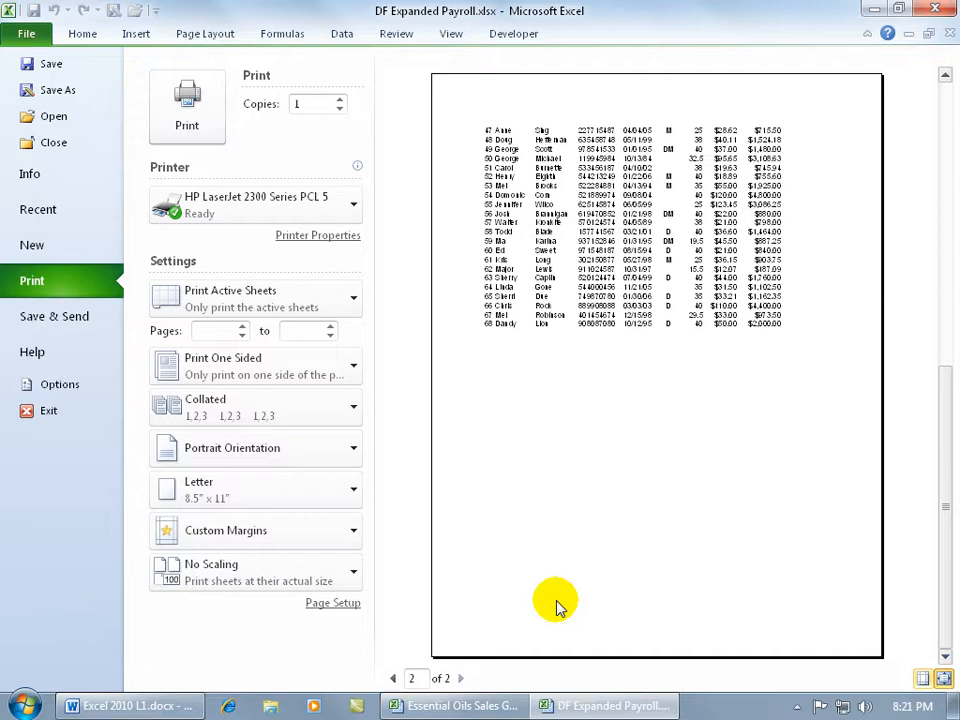
mouse_move(590, 395)
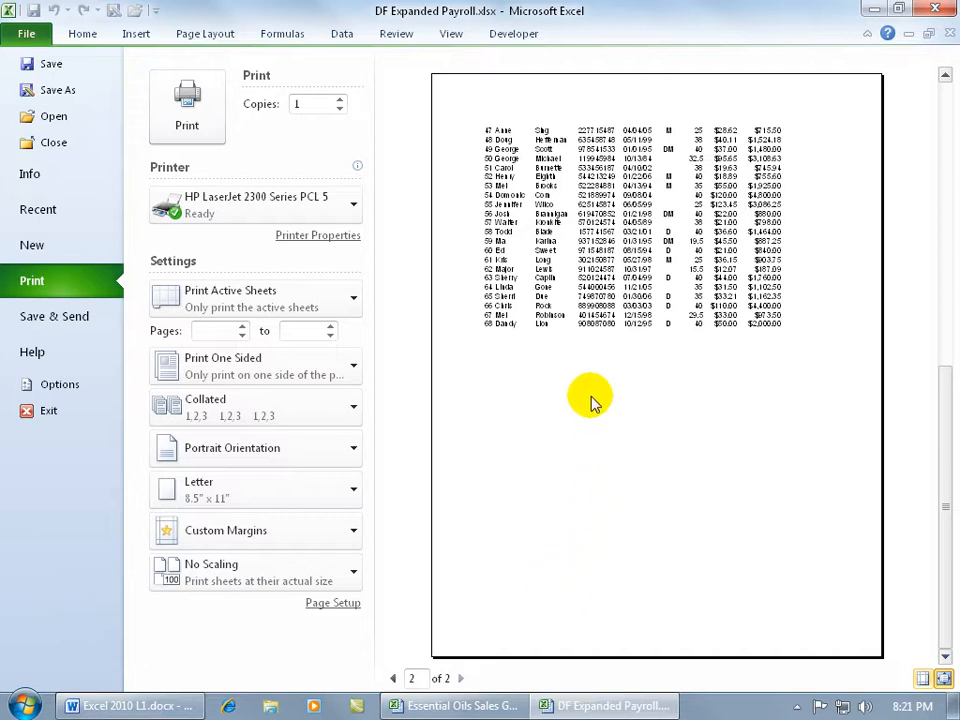
mouse_move(593, 378)
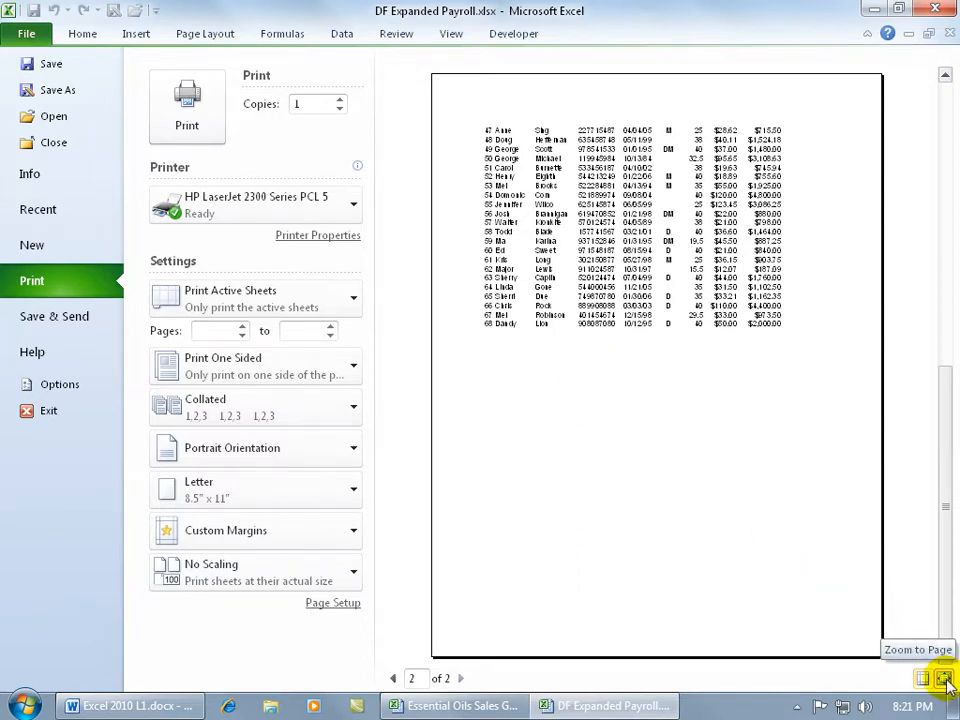
mouse_move(944, 680)
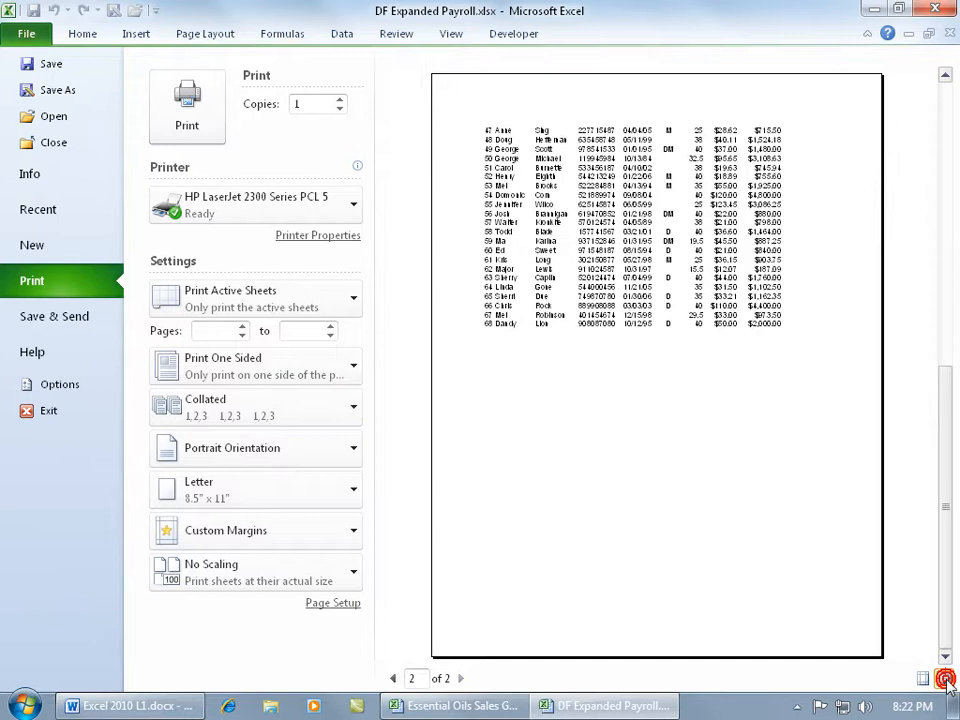
mouse_move(680, 490)
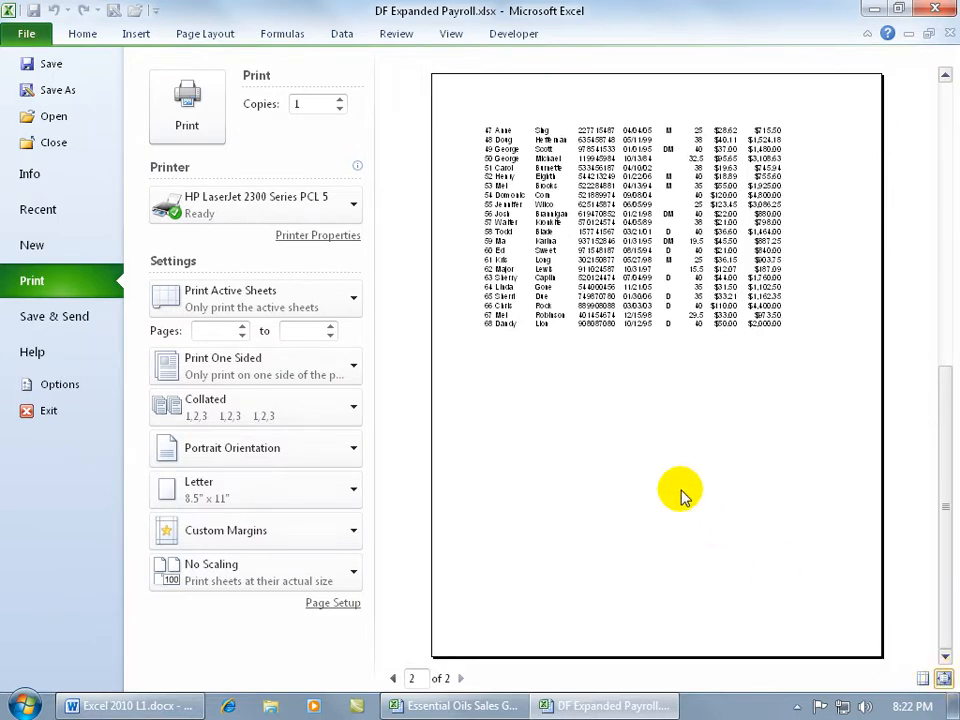
mouse_move(685, 488)
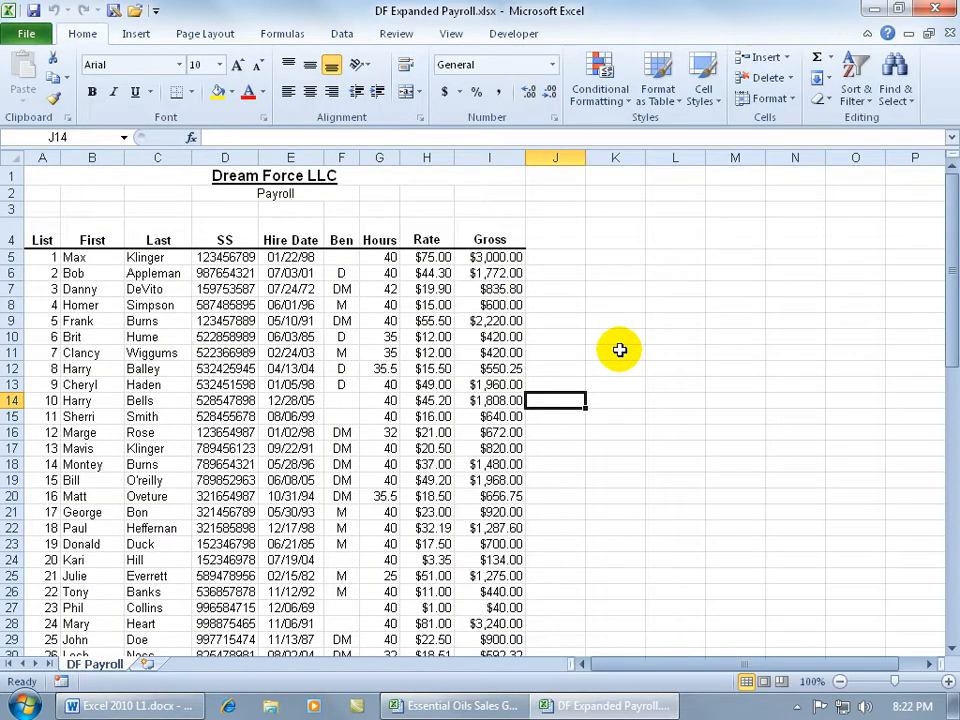
mouse_move(205, 33)
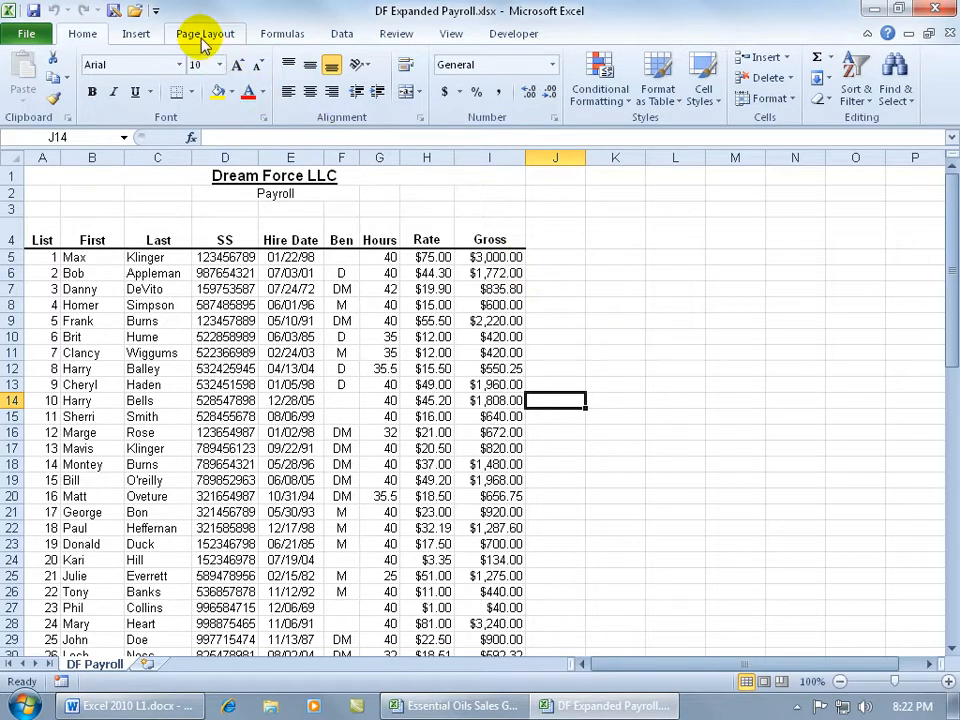
Enable printing of gridlines and confirm they appear around every cell in the preview
left_click(205, 33)
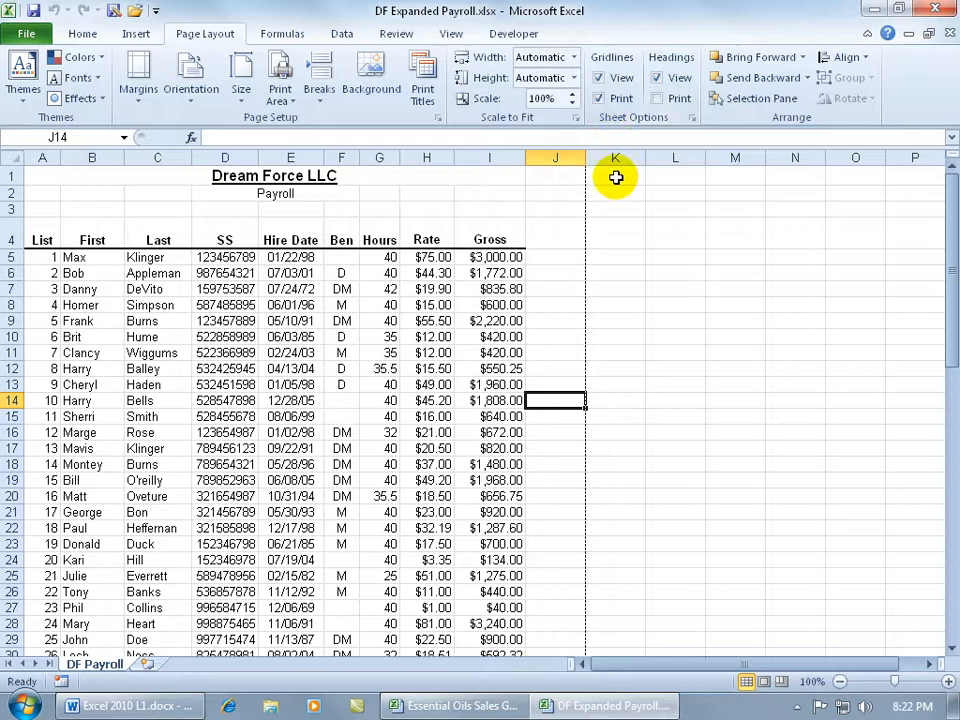
mouse_move(598, 98)
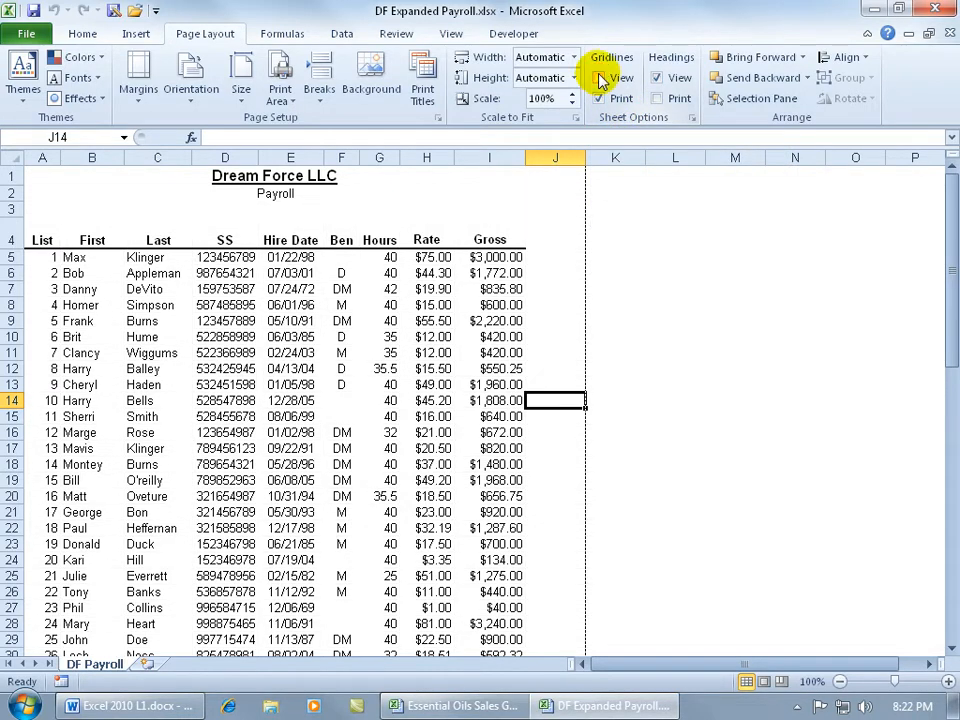
left_click(598, 77)
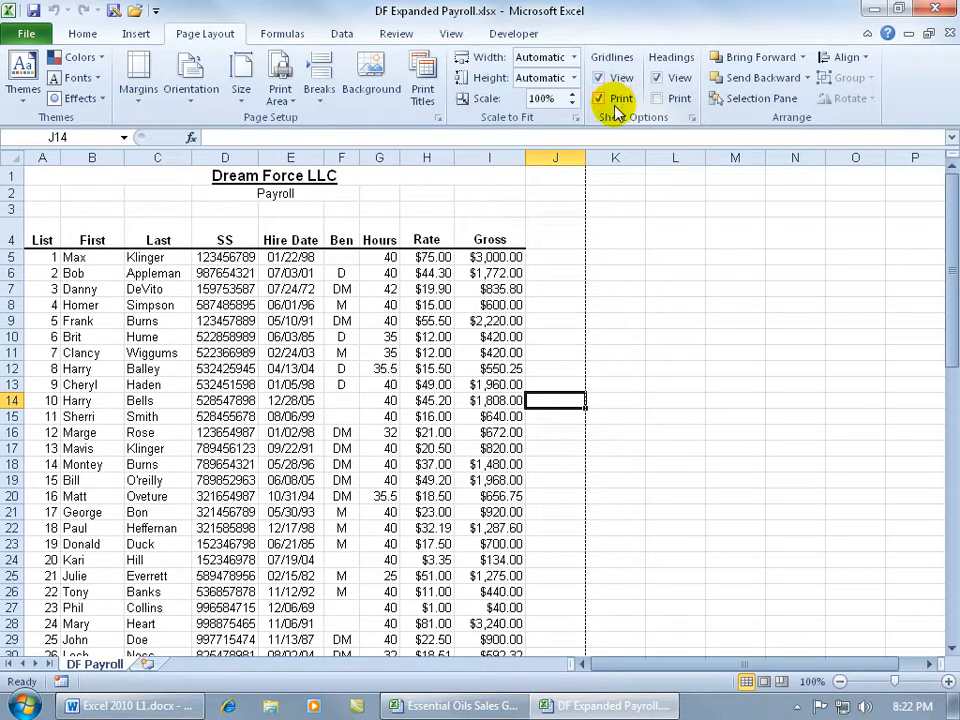
left_click(27, 33)
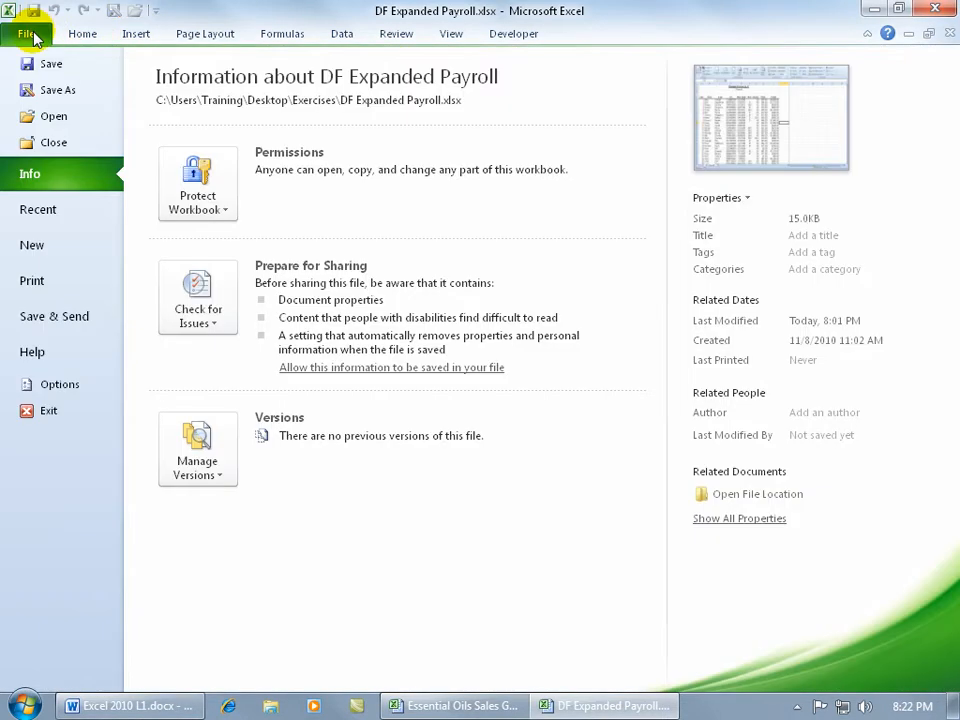
left_click(32, 280)
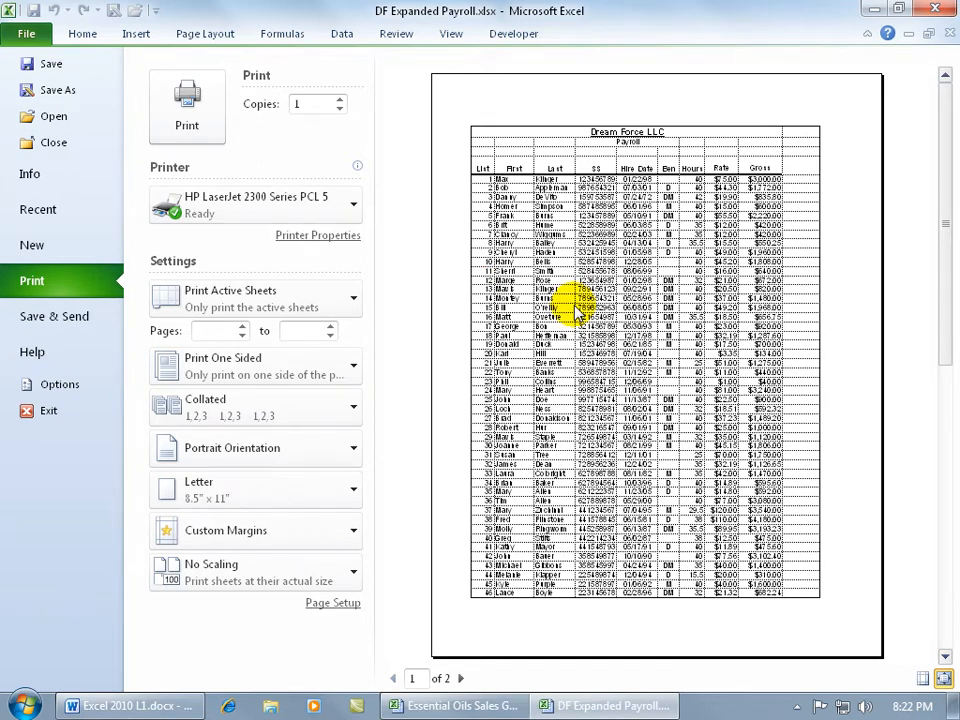
mouse_move(655, 180)
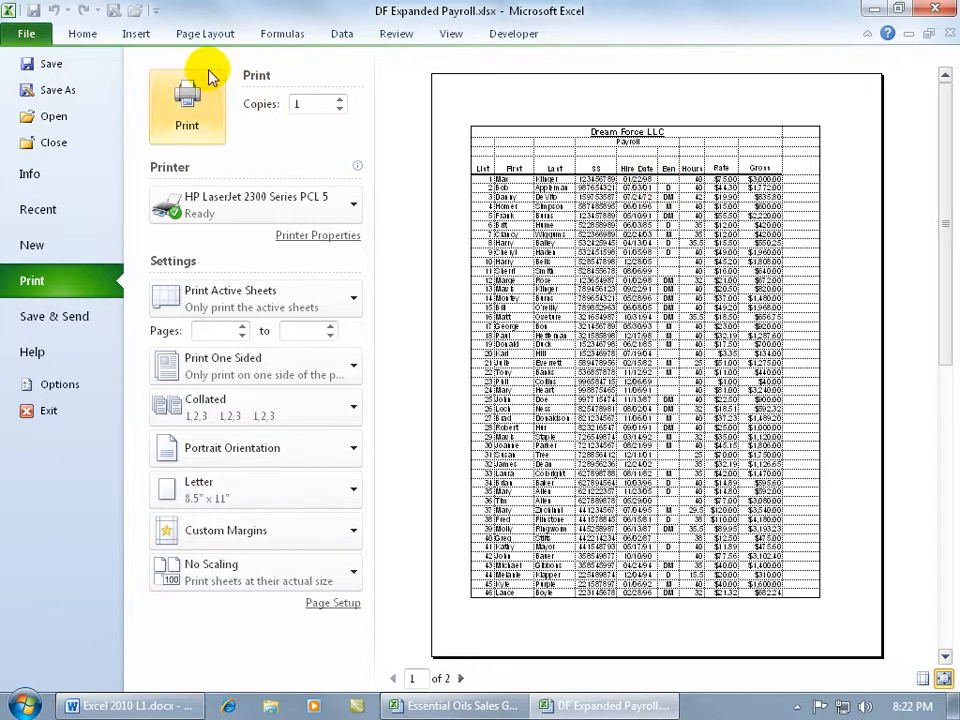
left_click(204, 33)
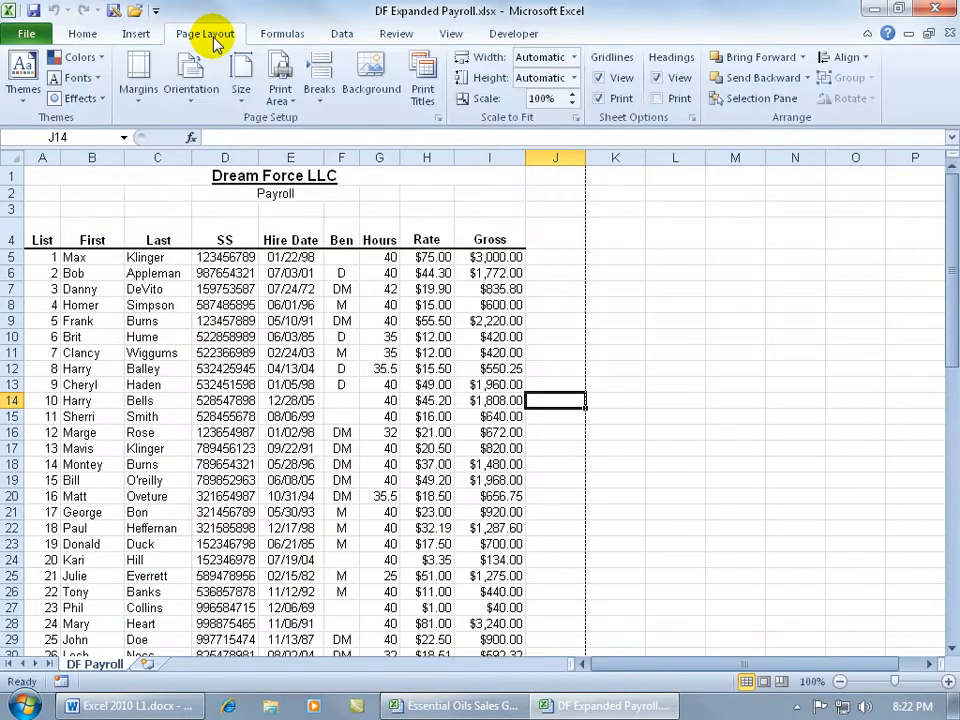
mouse_move(488, 207)
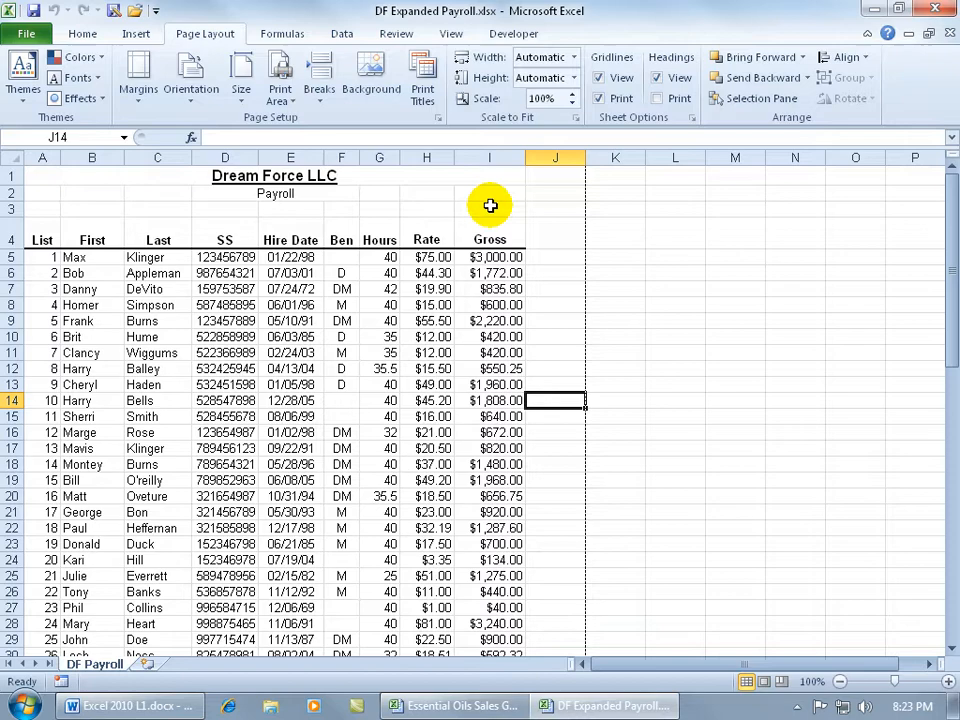
Give the DF Payroll gridlines a pink display colour and turn off gridline printing
left_click(26, 33)
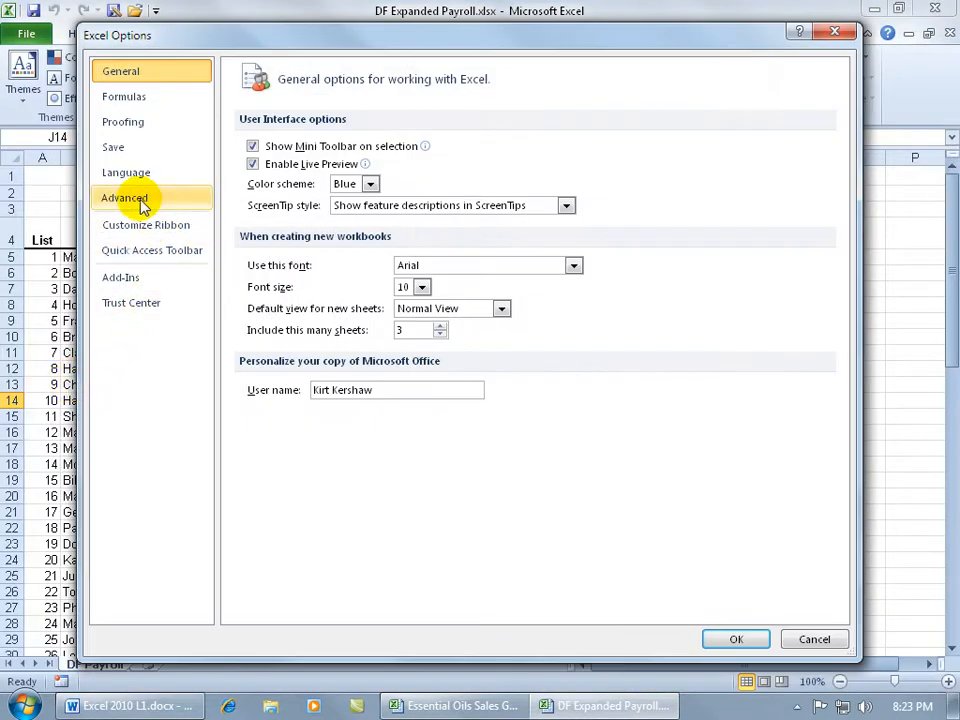
left_click(124, 197)
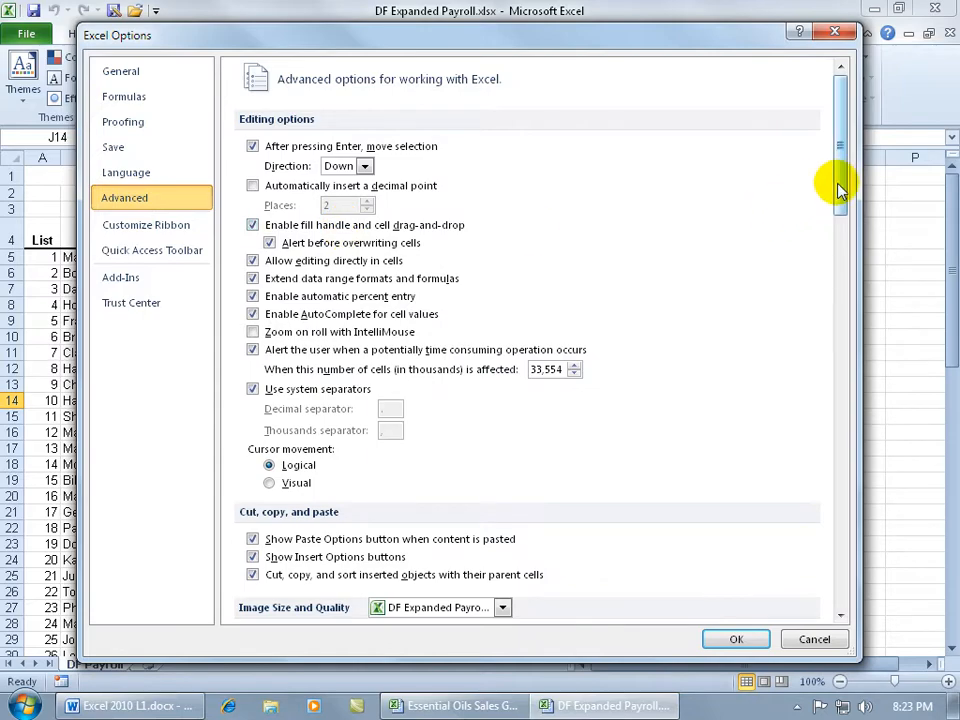
scroll("down", 3)
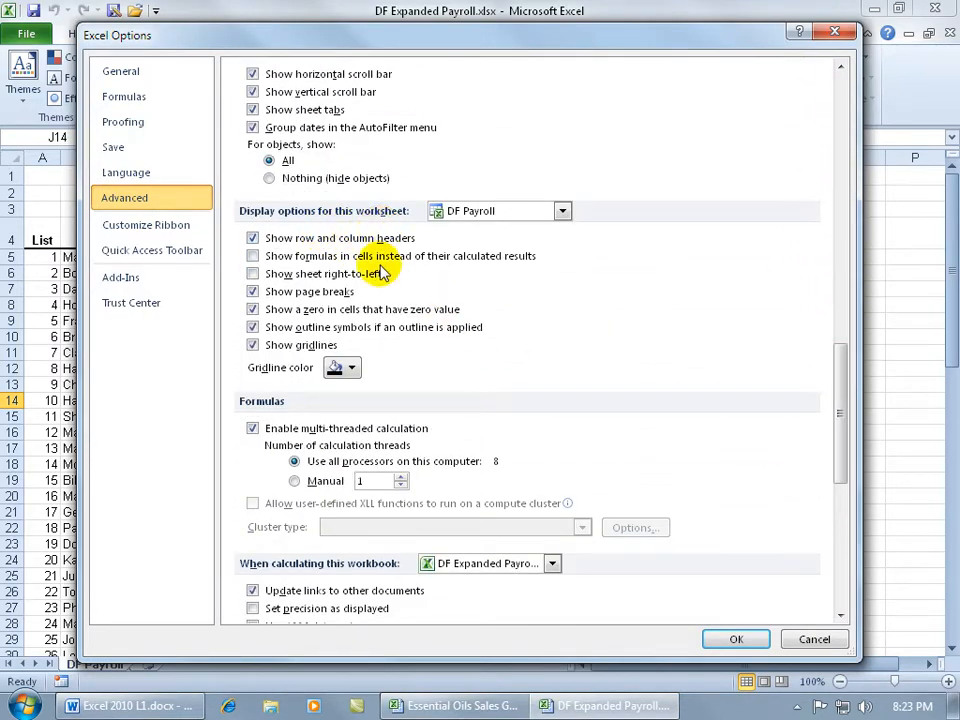
left_click(352, 367)
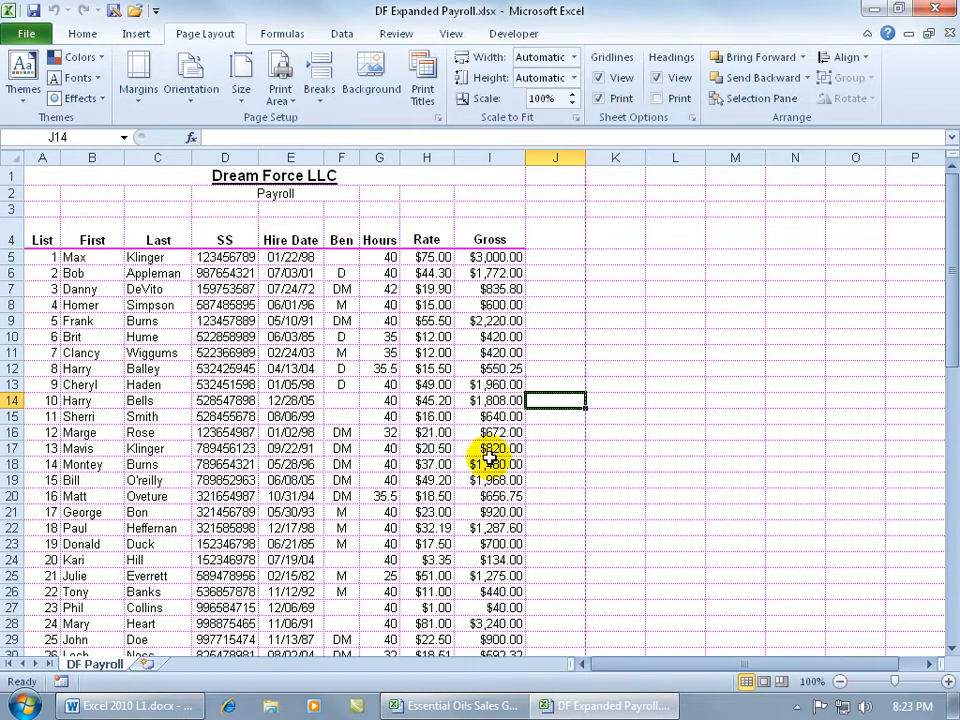
left_click(26, 33)
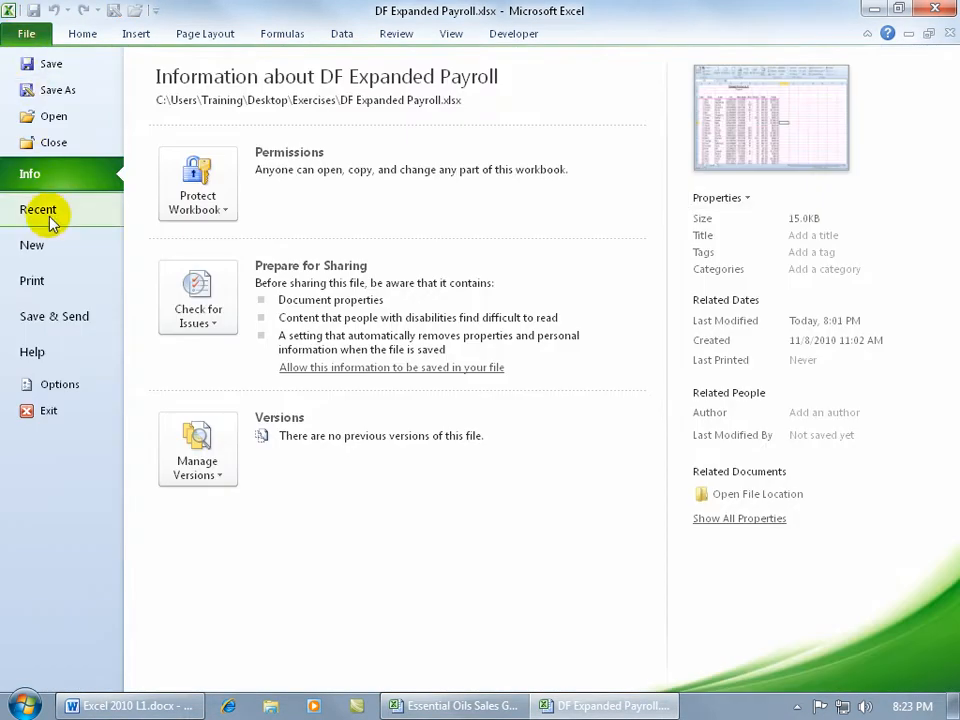
left_click(32, 280)
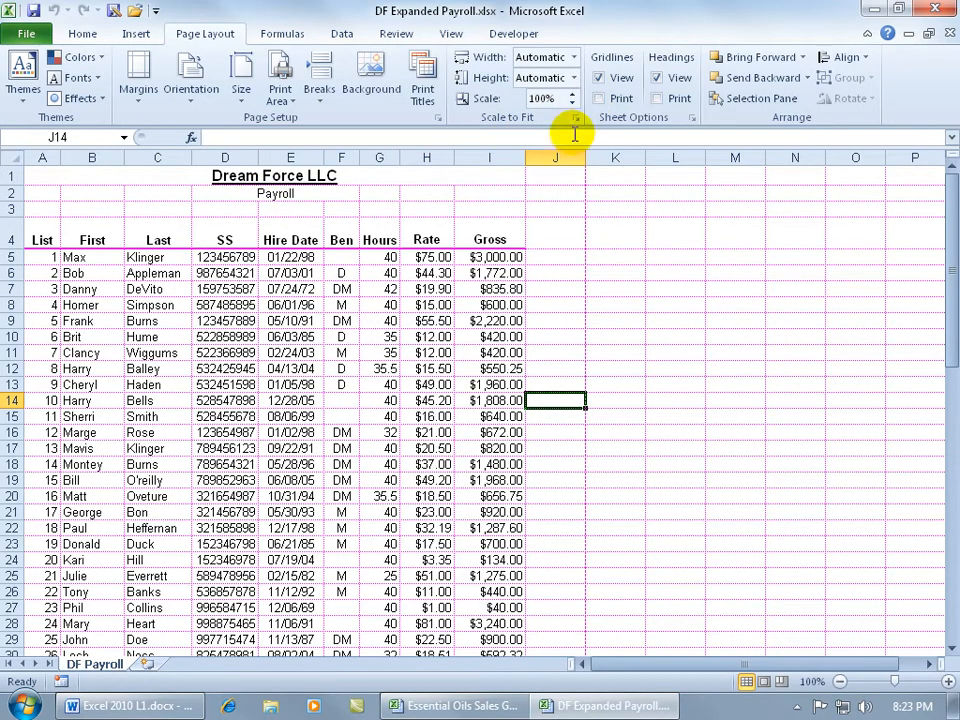
Set the gridline colour back to Automatic in Excel's Advanced options
left_click(27, 33)
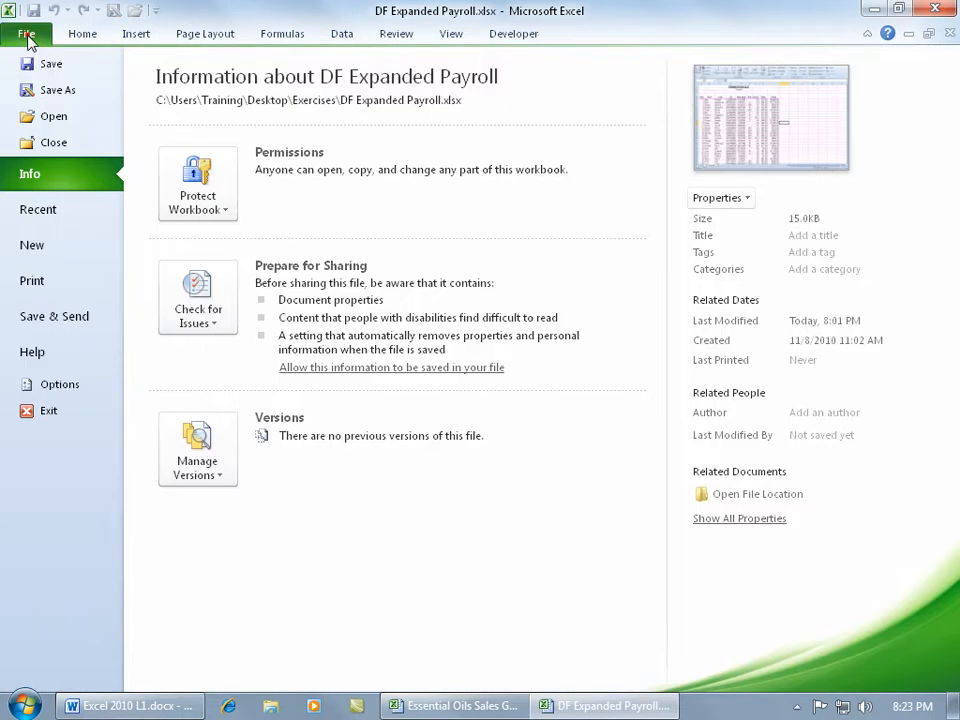
left_click(59, 384)
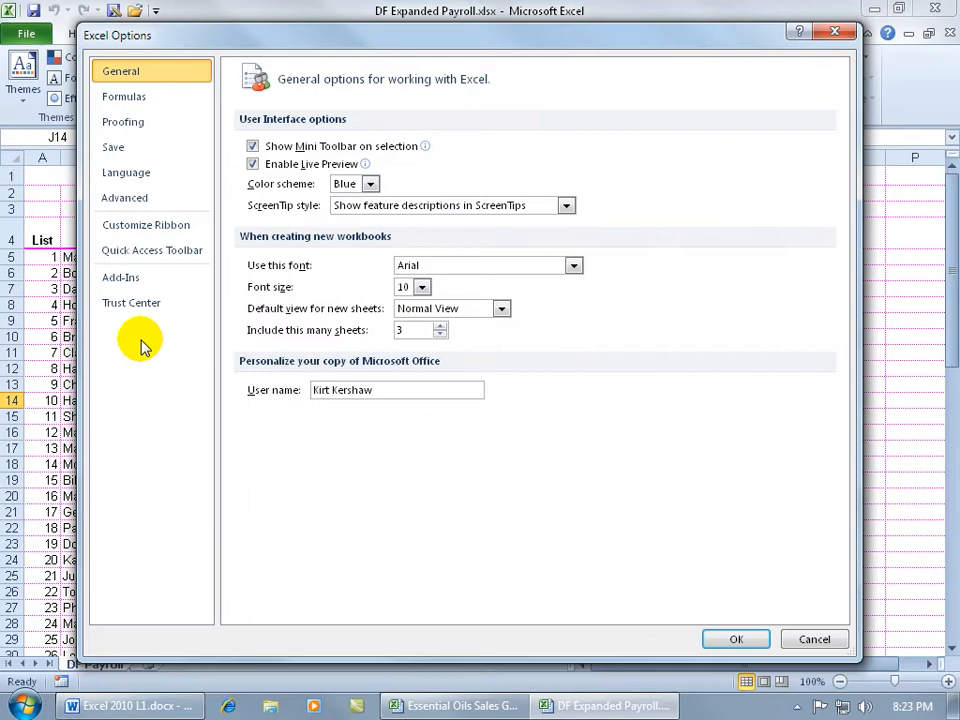
left_click(124, 197)
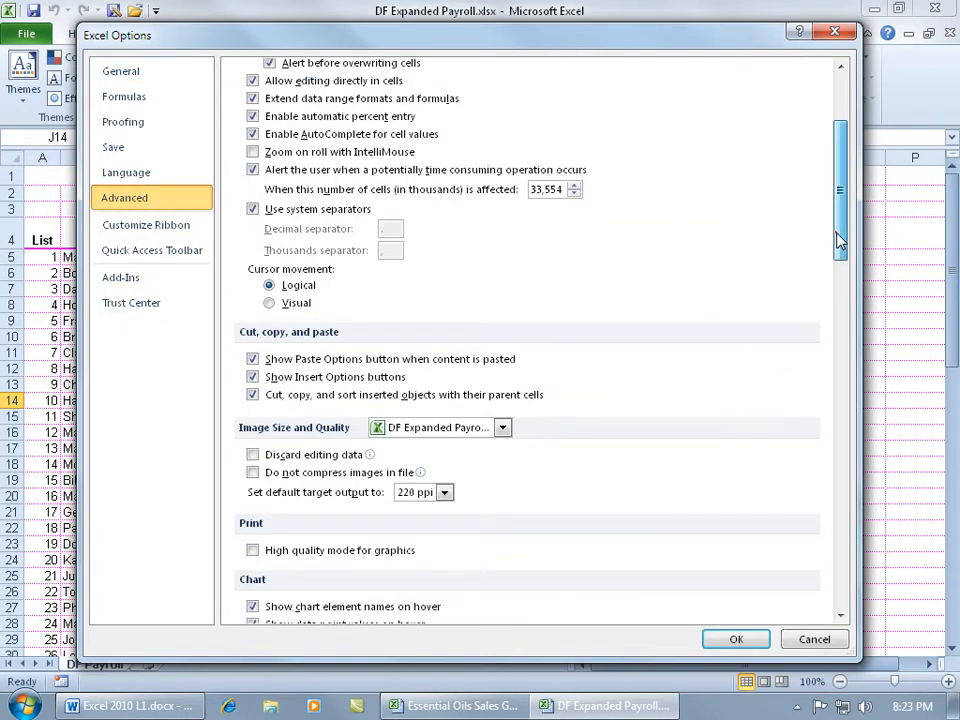
scroll("down", 3)
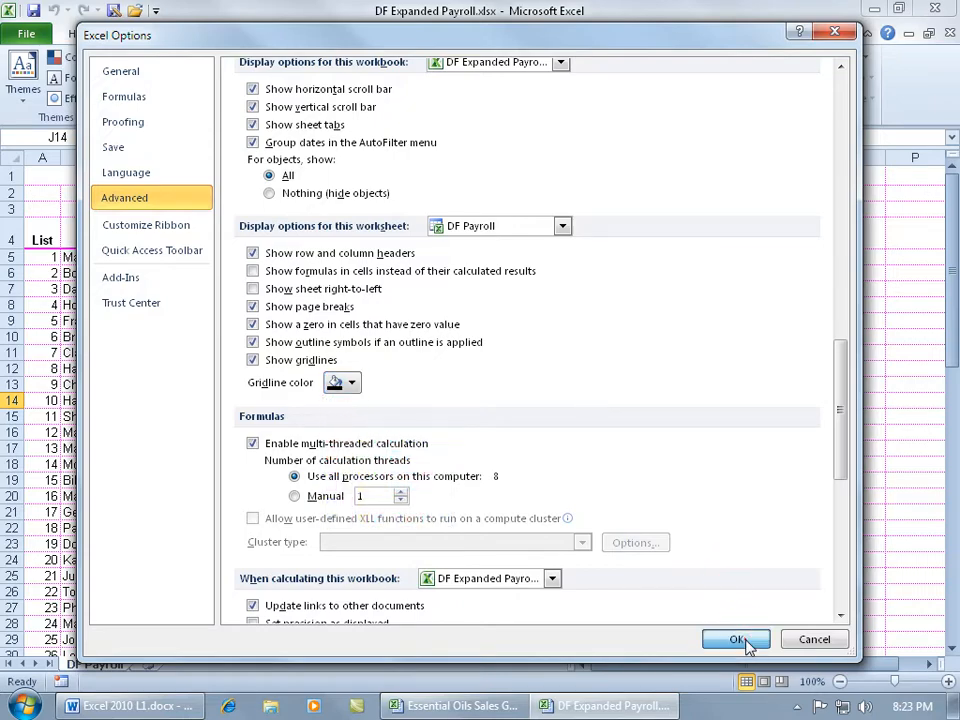
left_click(736, 639)
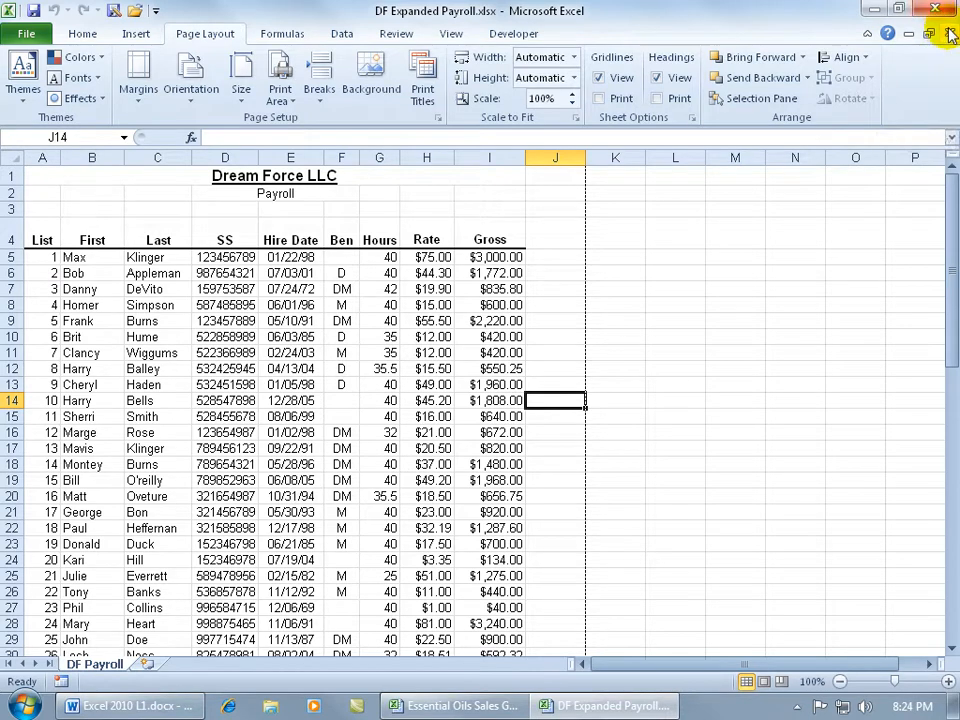
Close DF Expanded Payroll without saving and show Essential Oils Sales Goals' file information
left_click(949, 9)
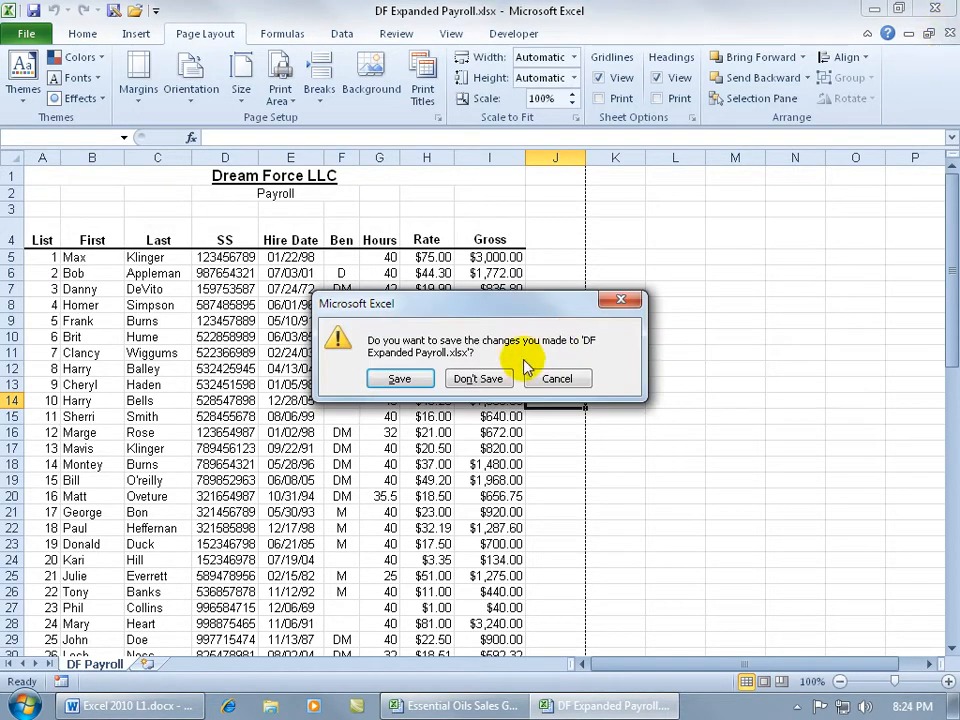
left_click(478, 378)
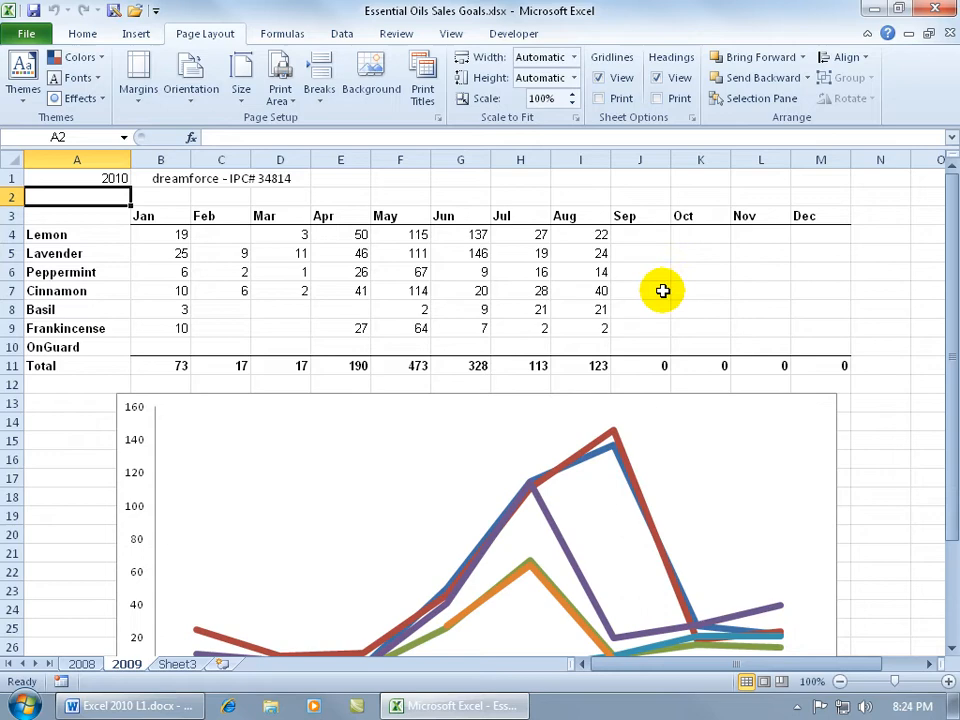
mouse_move(693, 447)
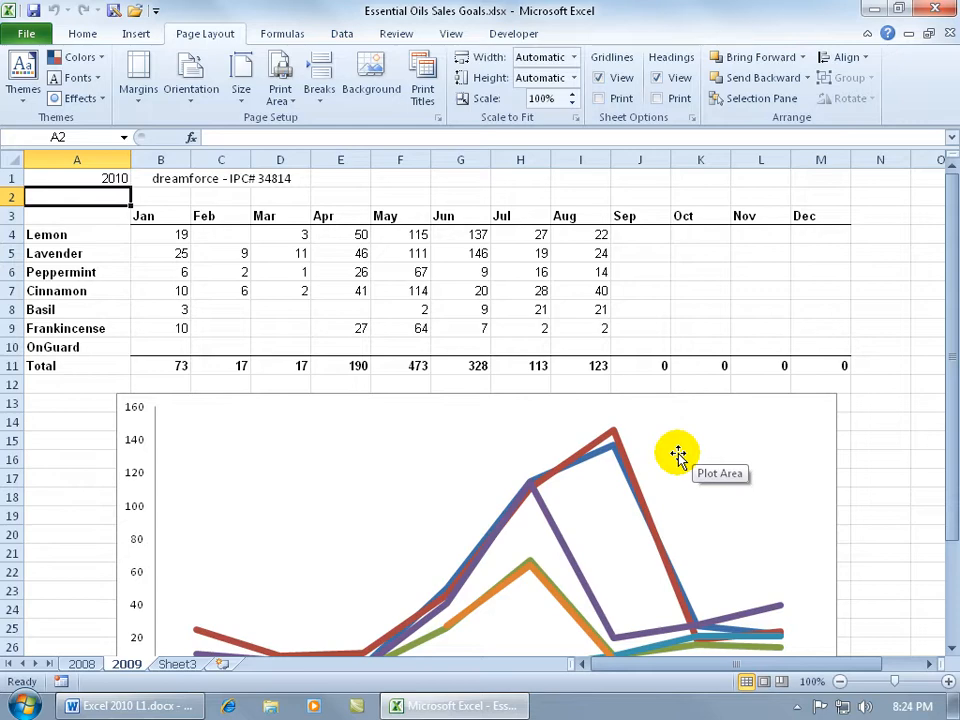
left_click(26, 33)
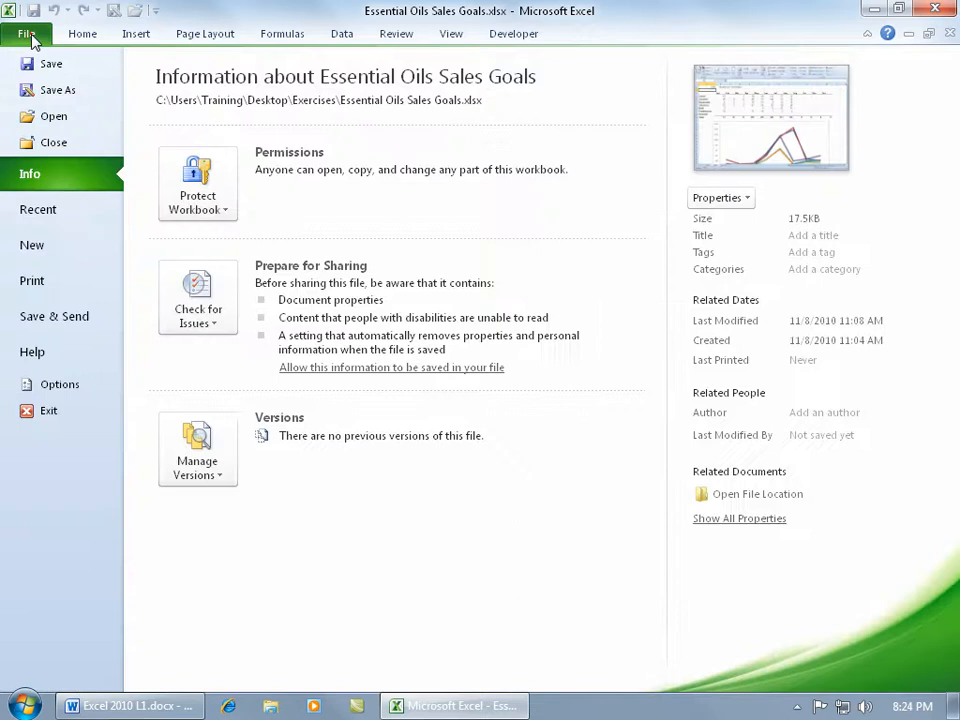
Preview Essential Oils Sales Goals with the Adobe PDF printer and view page 2
left_click(32, 280)
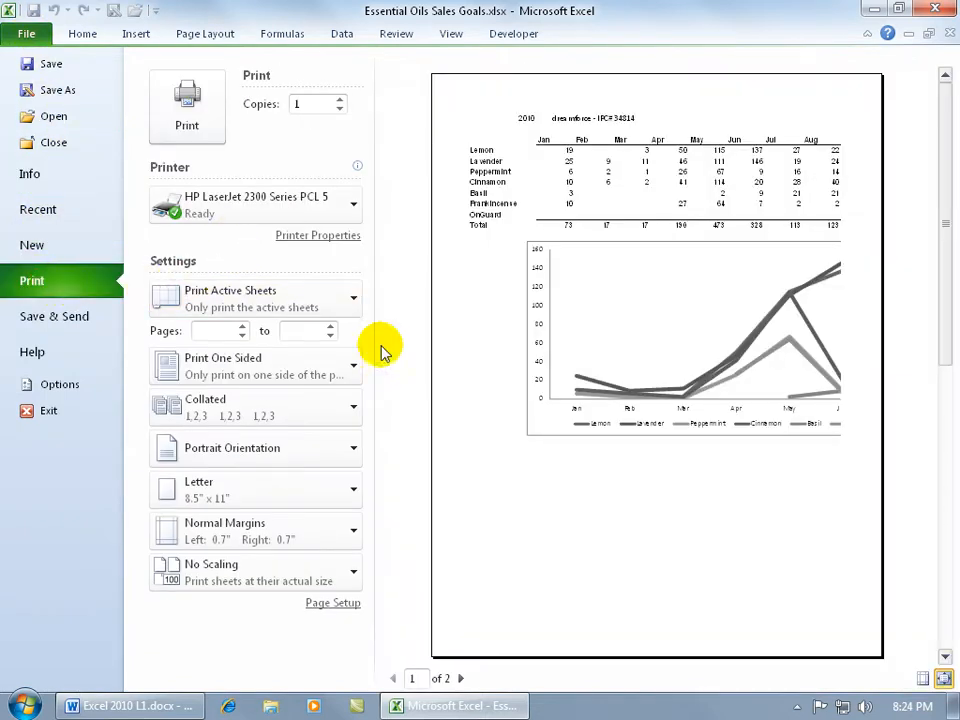
mouse_move(698, 378)
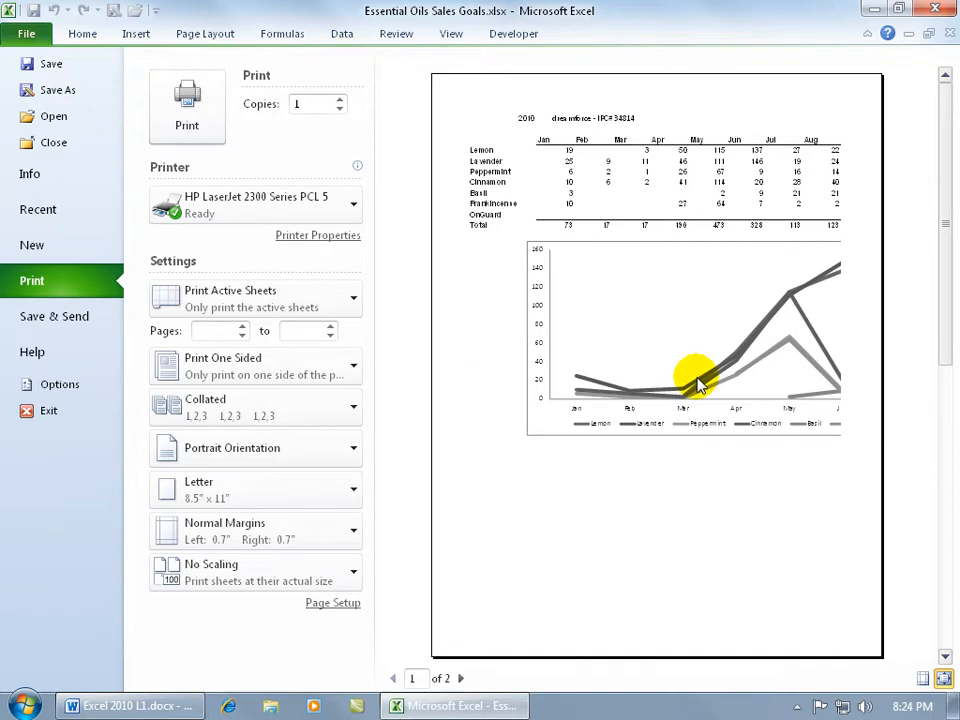
left_click(255, 205)
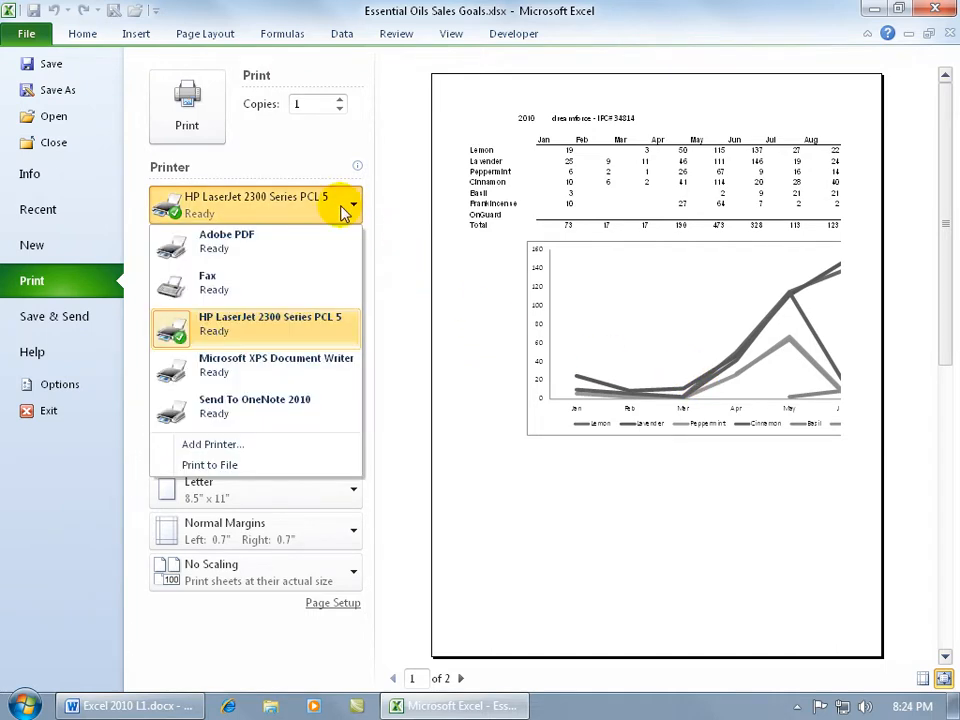
mouse_move(296, 241)
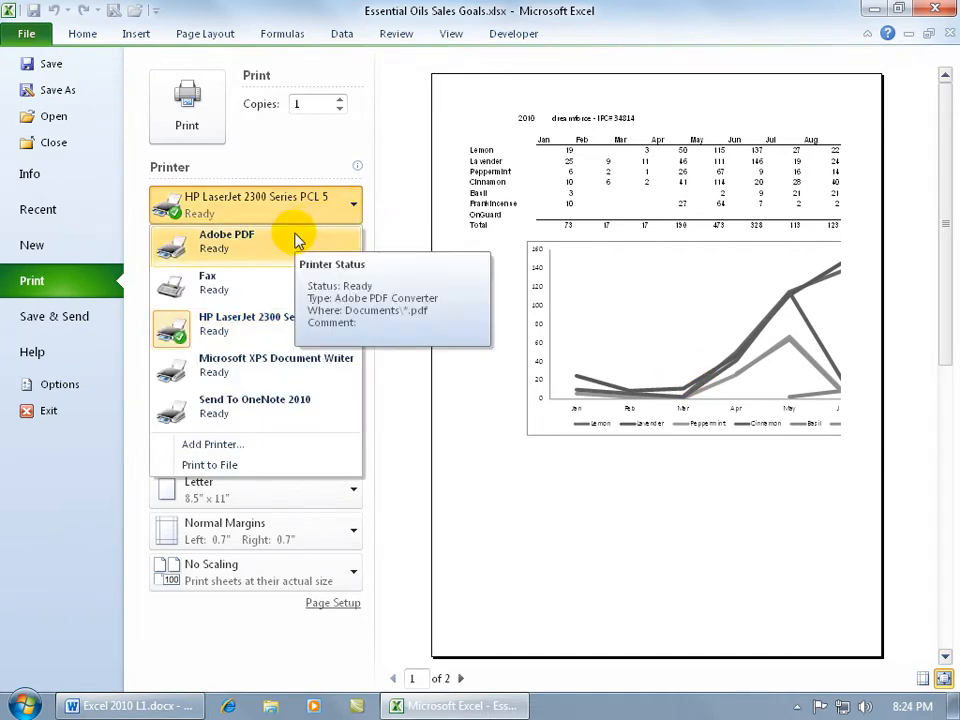
left_click(226, 240)
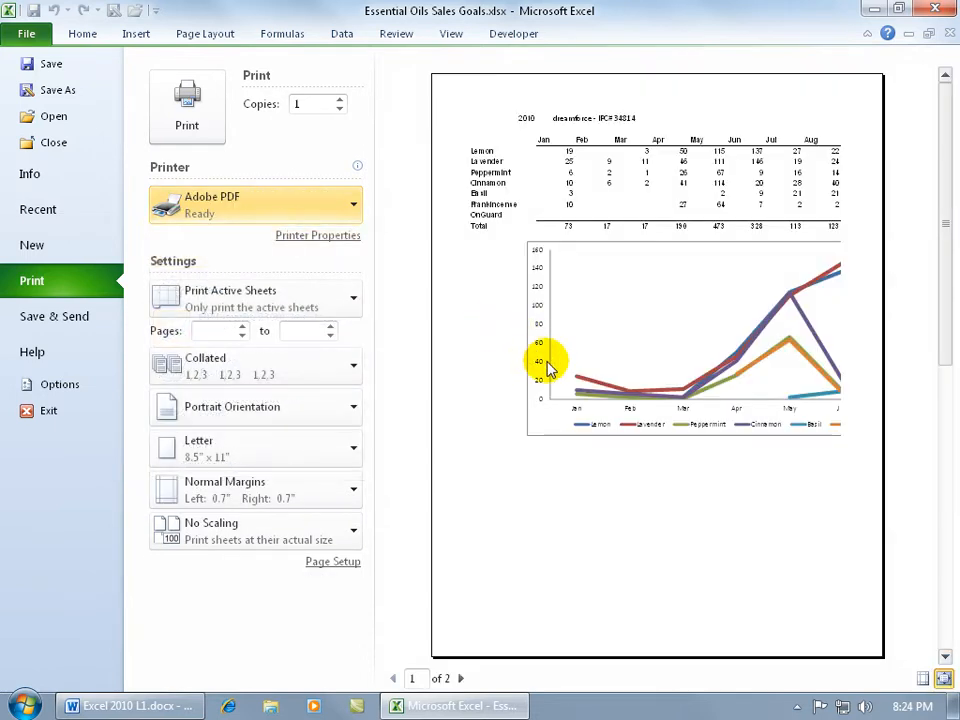
mouse_move(680, 403)
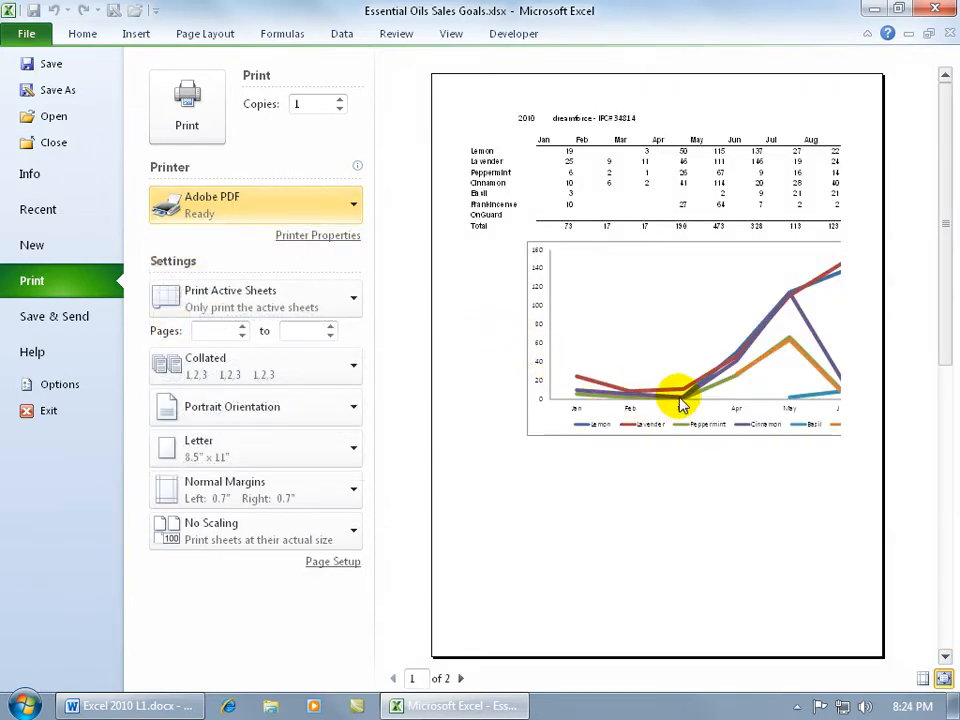
mouse_move(720, 390)
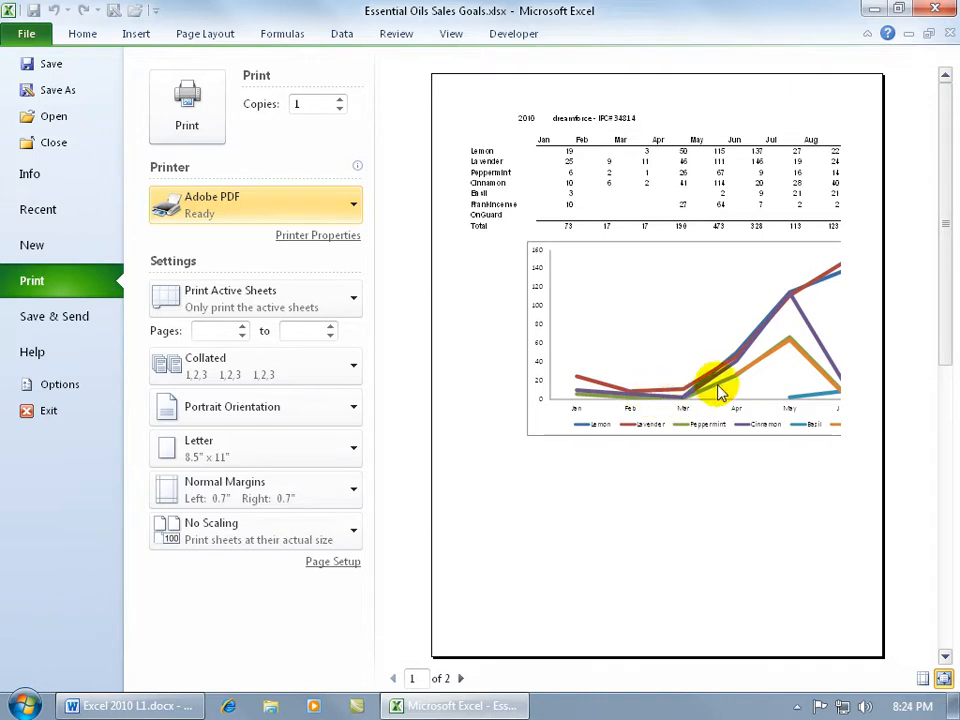
mouse_move(697, 405)
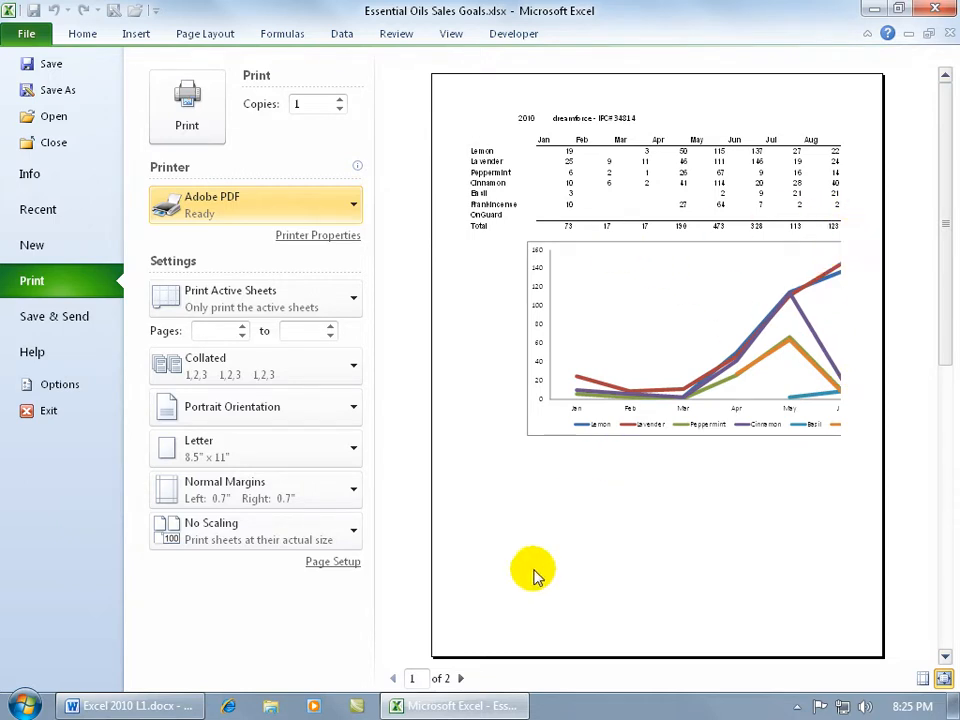
left_click(461, 678)
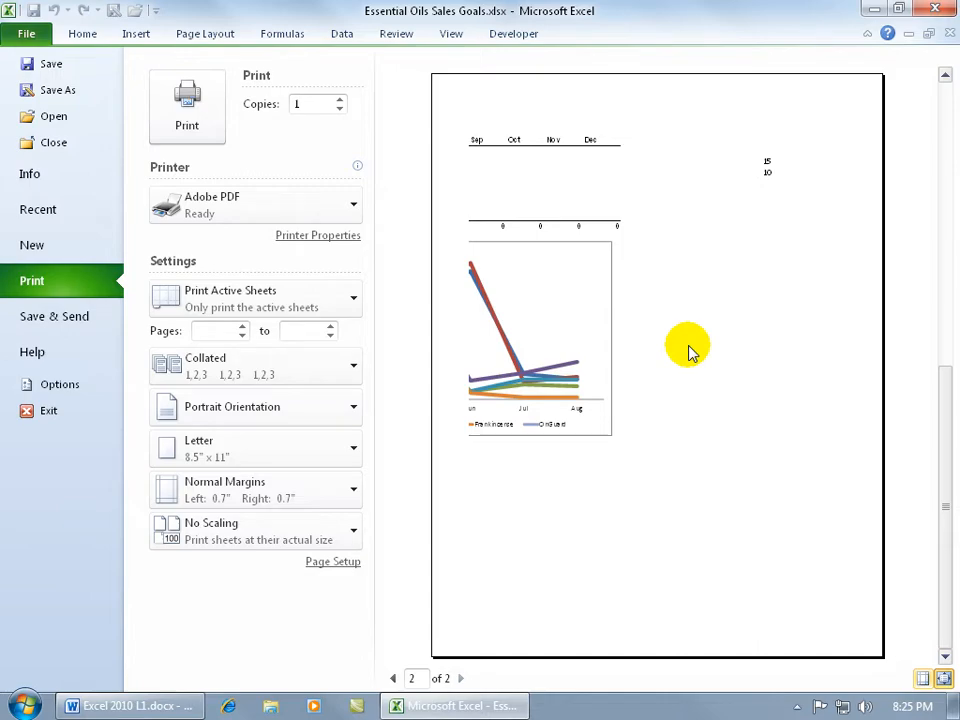
mouse_move(700, 340)
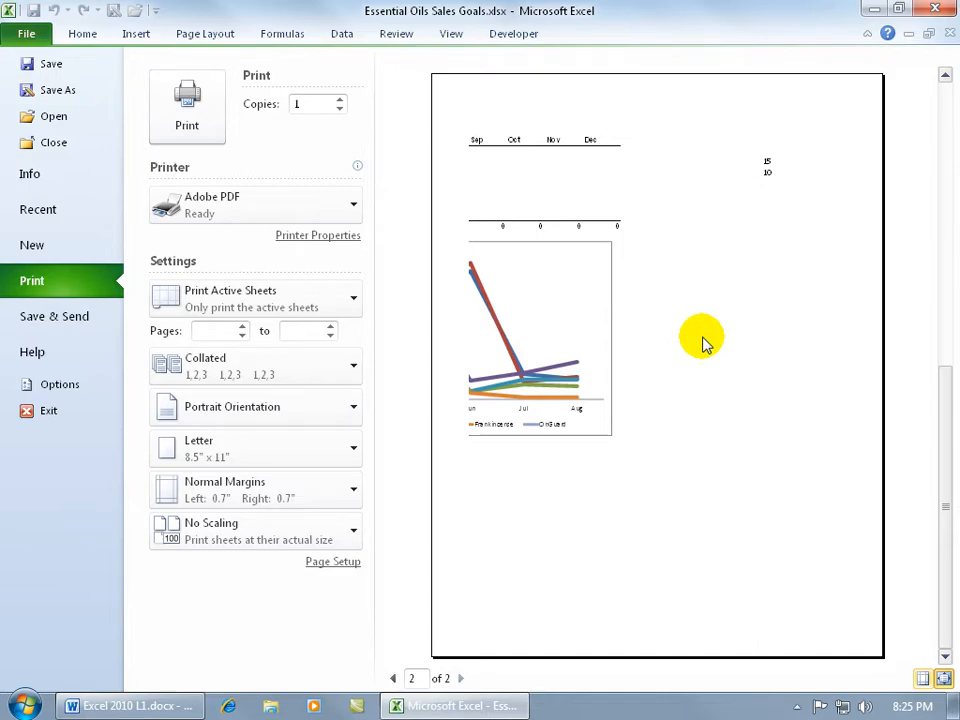